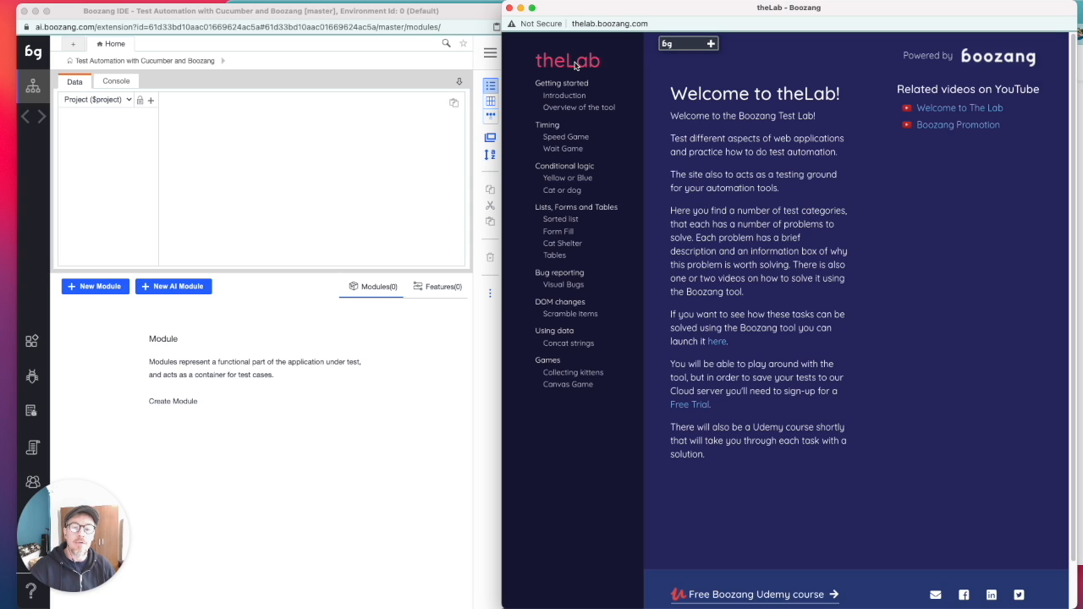
Show the Introduction page from the Getting started section of the sidebar.
left_click(563, 94)
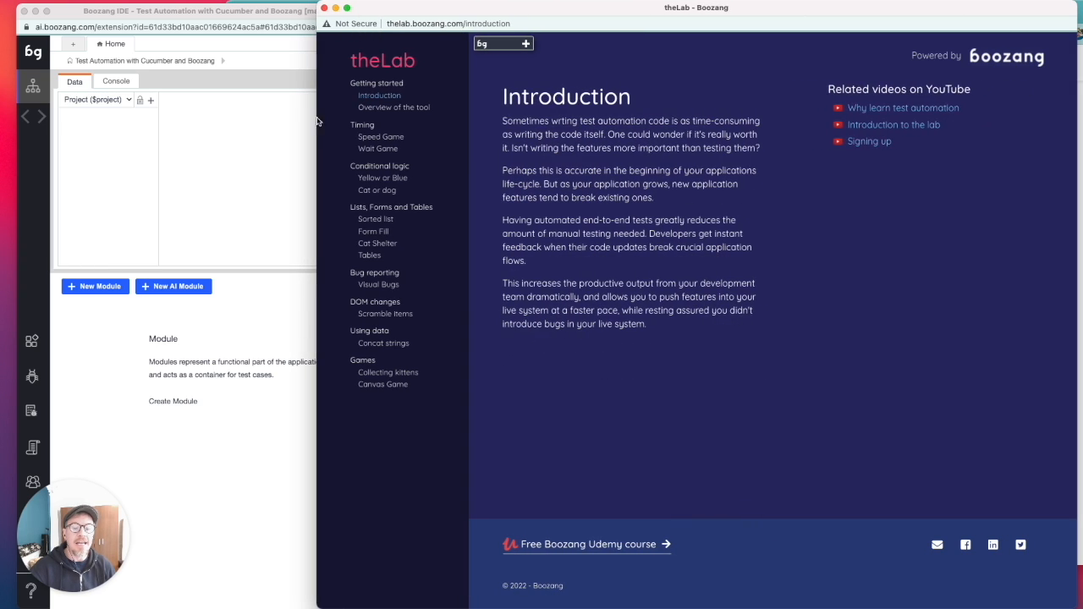
mouse_move(642, 218)
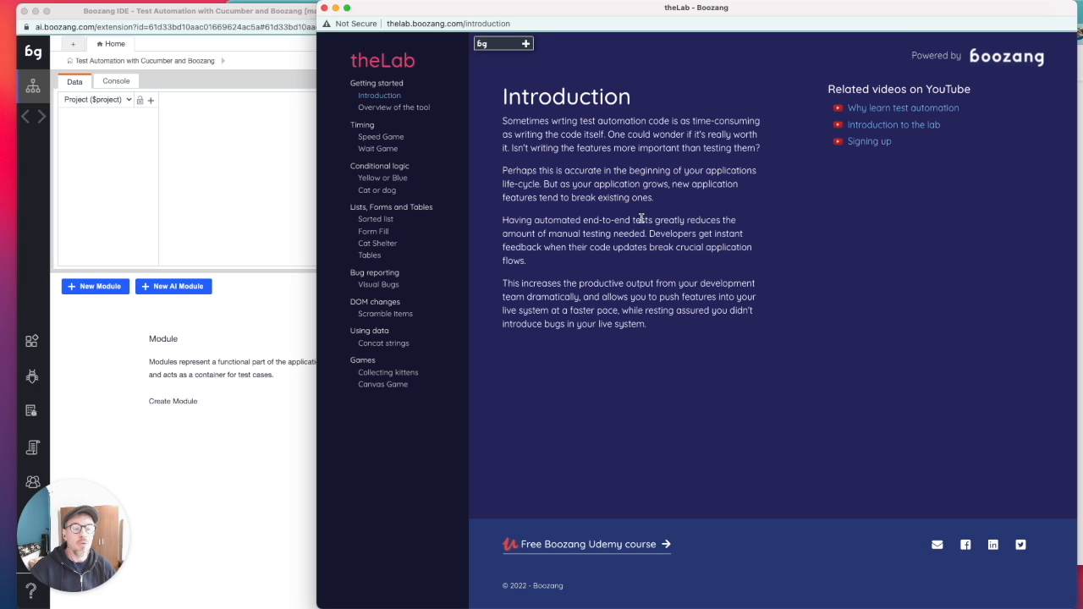
mouse_move(864, 122)
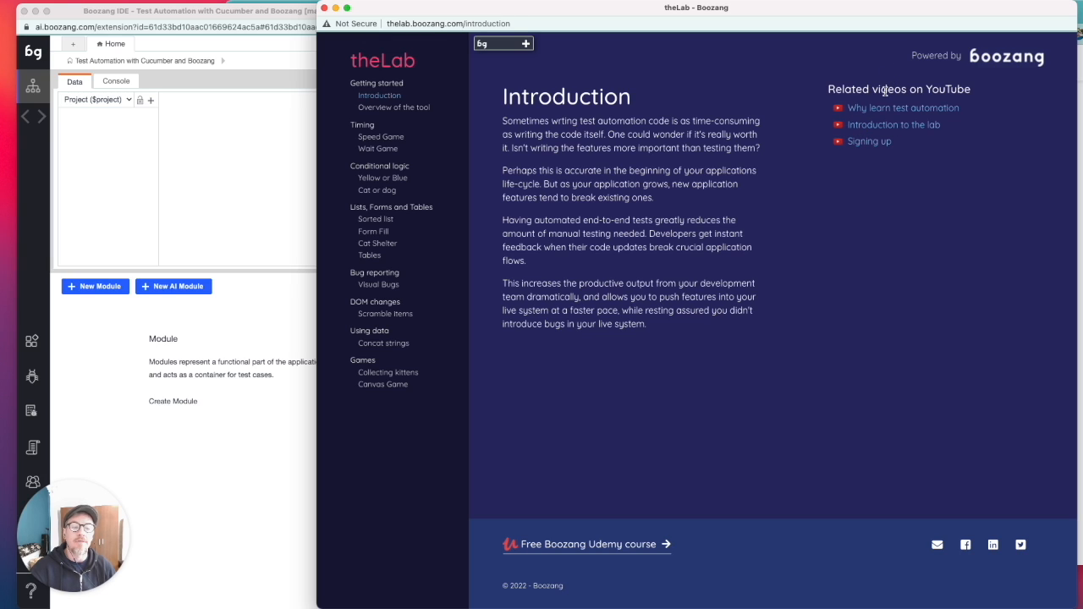
mouse_move(902, 108)
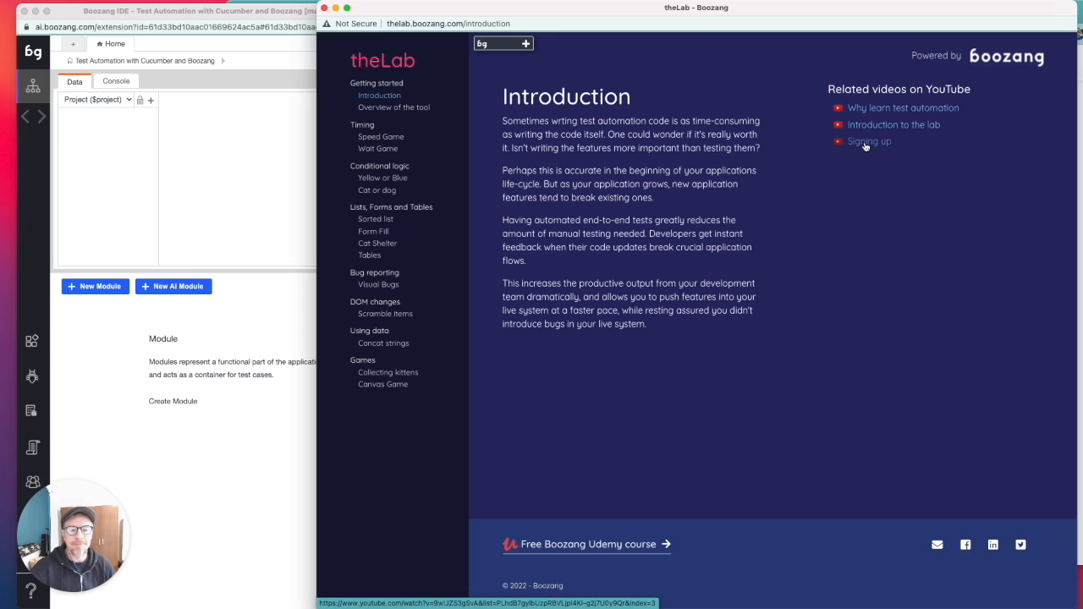
mouse_move(427, 58)
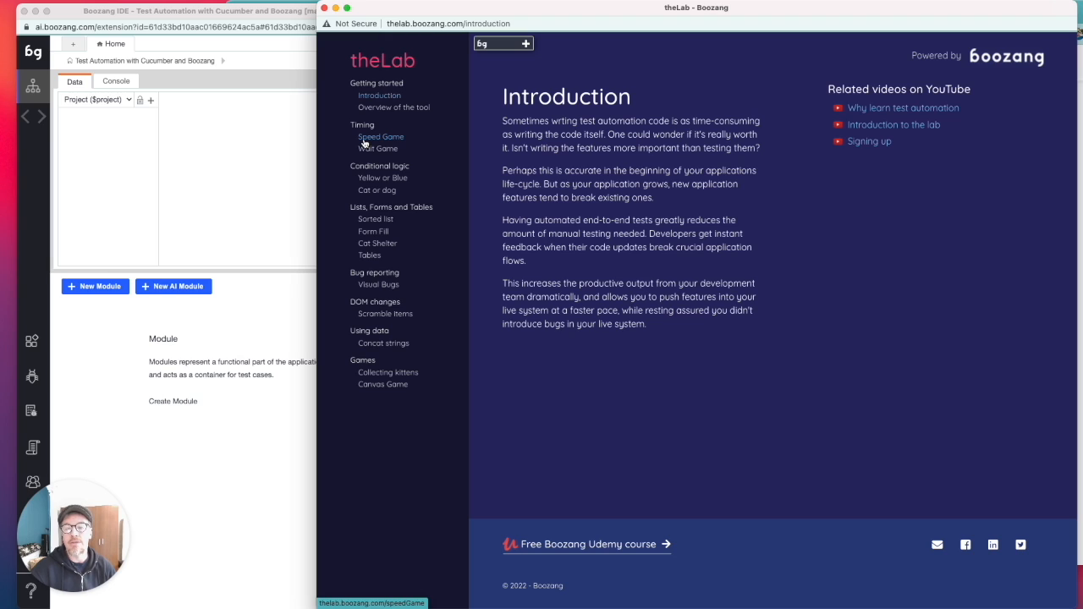
Show the Speed Game page from the Timing section of the sidebar.
left_click(381, 135)
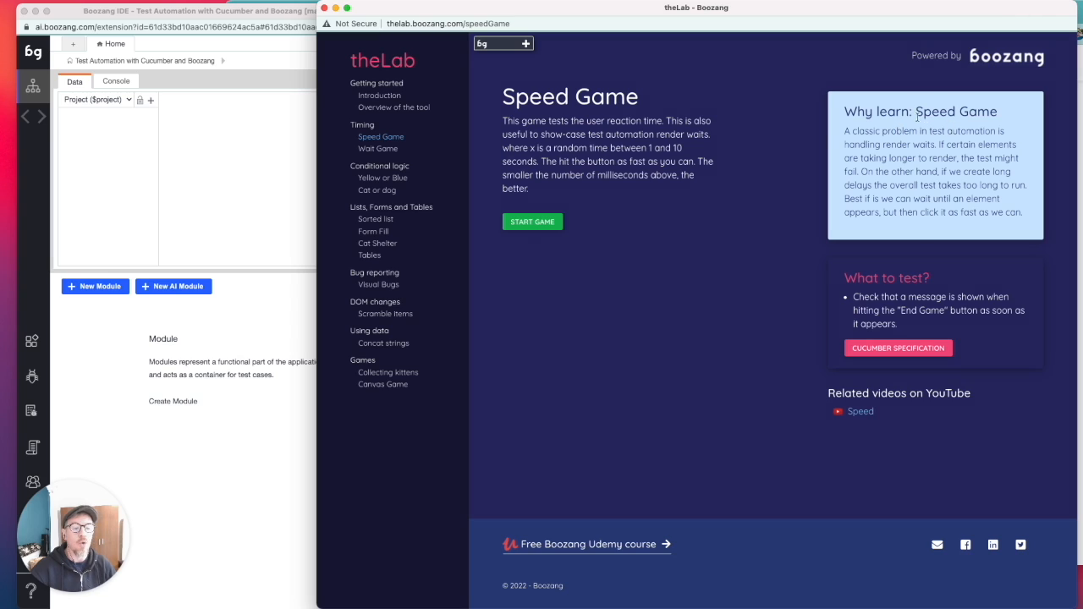
mouse_move(870, 172)
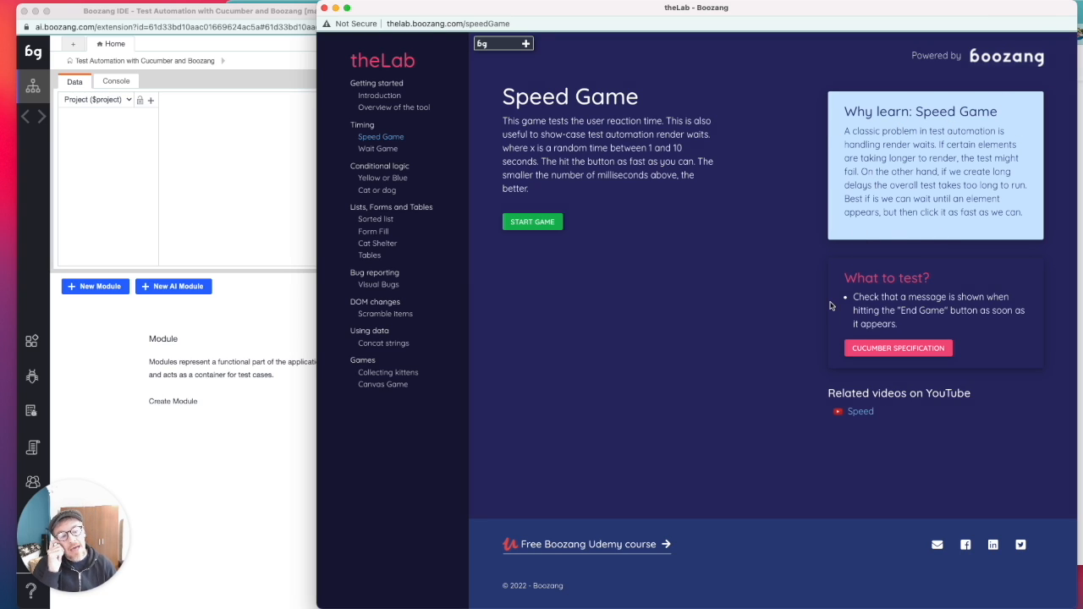
mouse_move(897, 349)
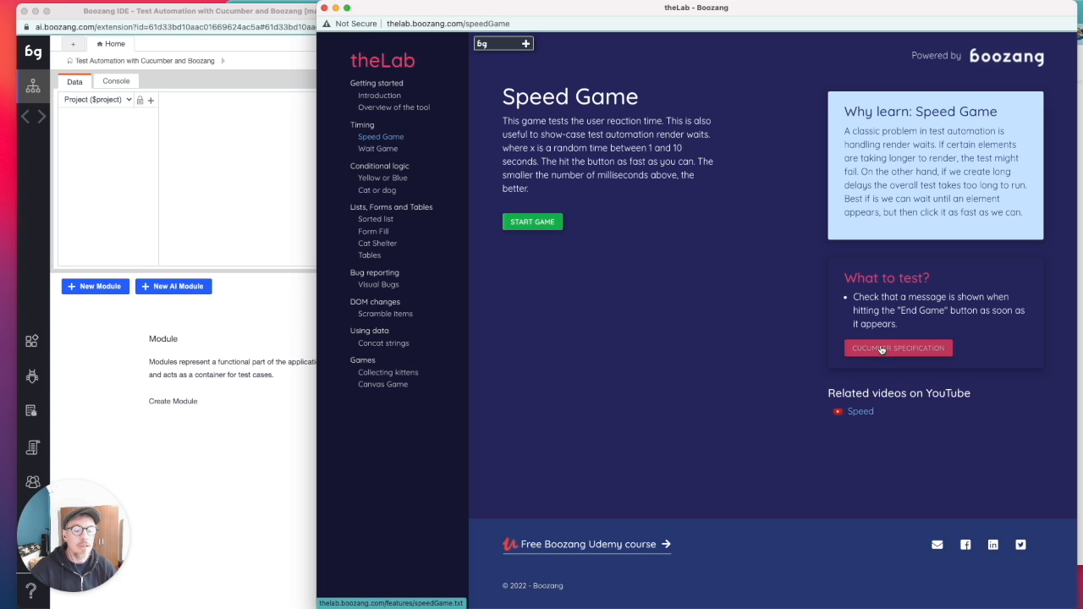
View the Speed Game Cucumber feature file with its end-game message scenario, then return to the Speed Game page.
left_click(897, 349)
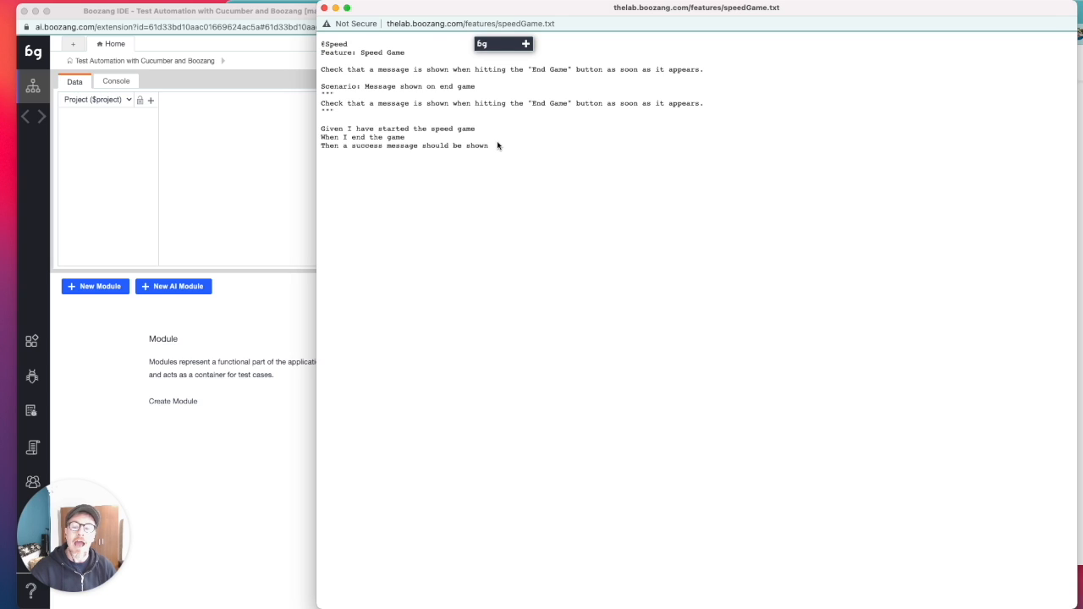
mouse_move(379, 179)
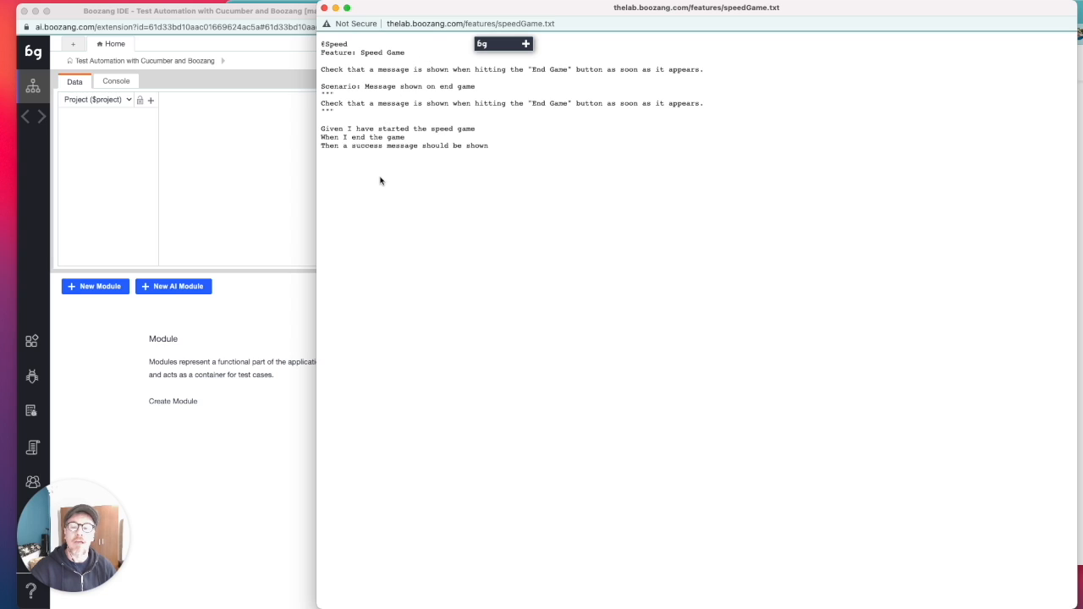
right_click(380, 179)
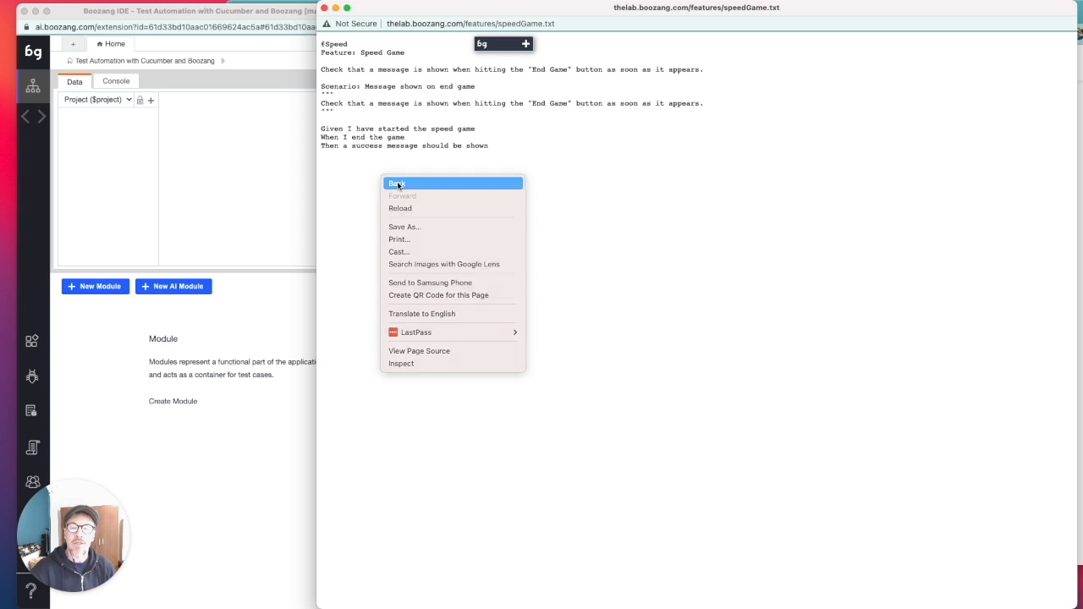
left_click(396, 183)
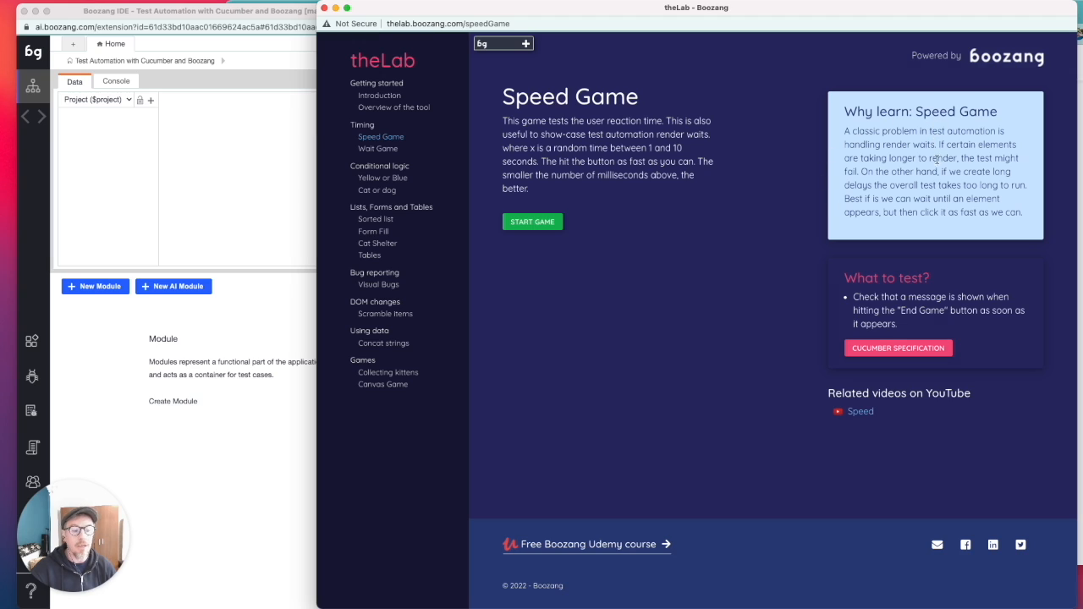
mouse_move(674, 356)
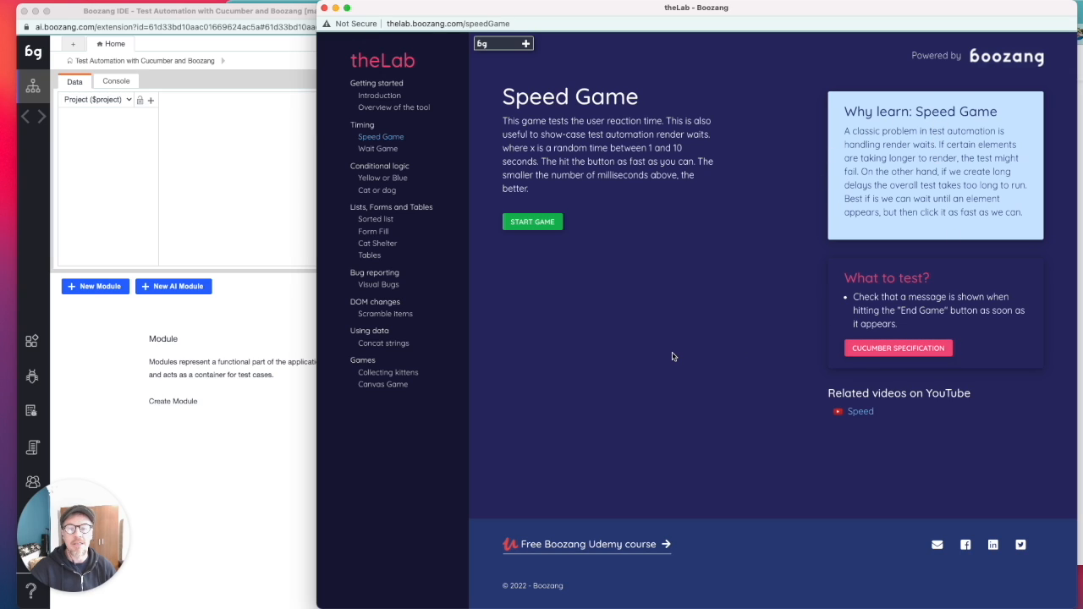